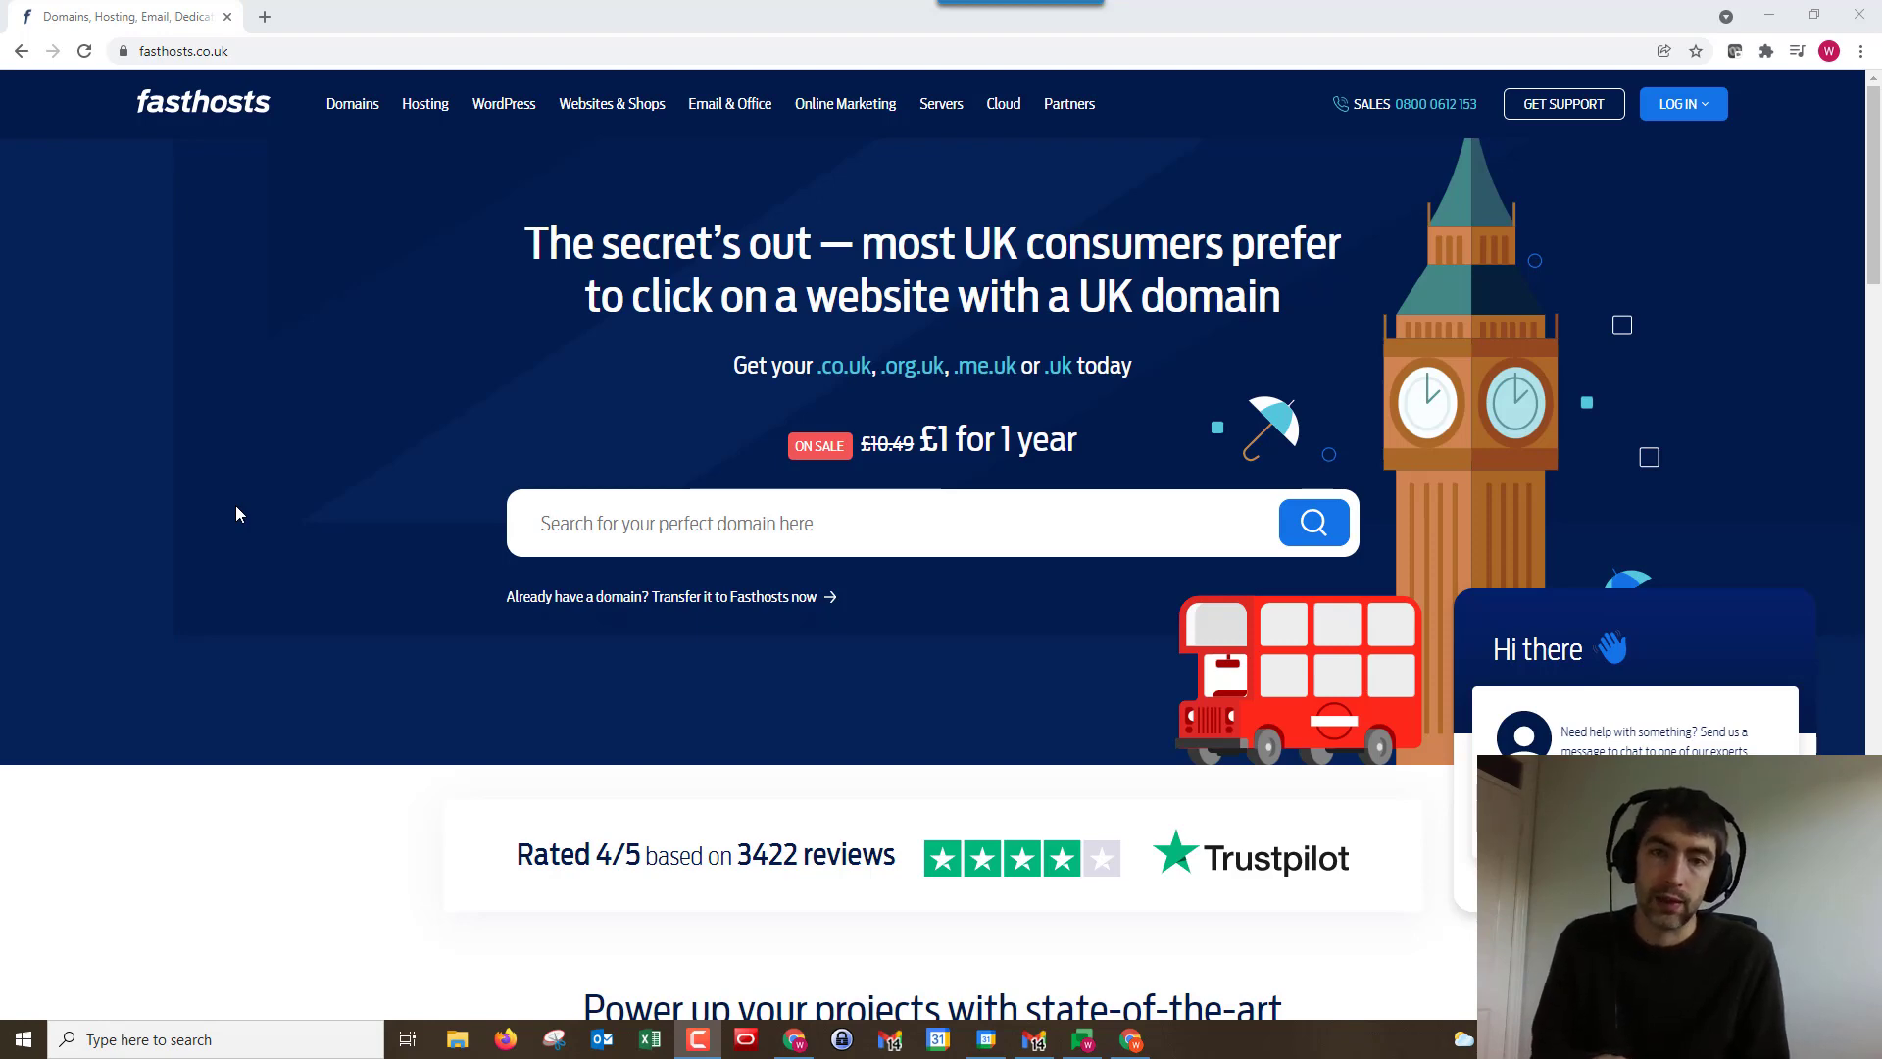
mouse_move(215, 453)
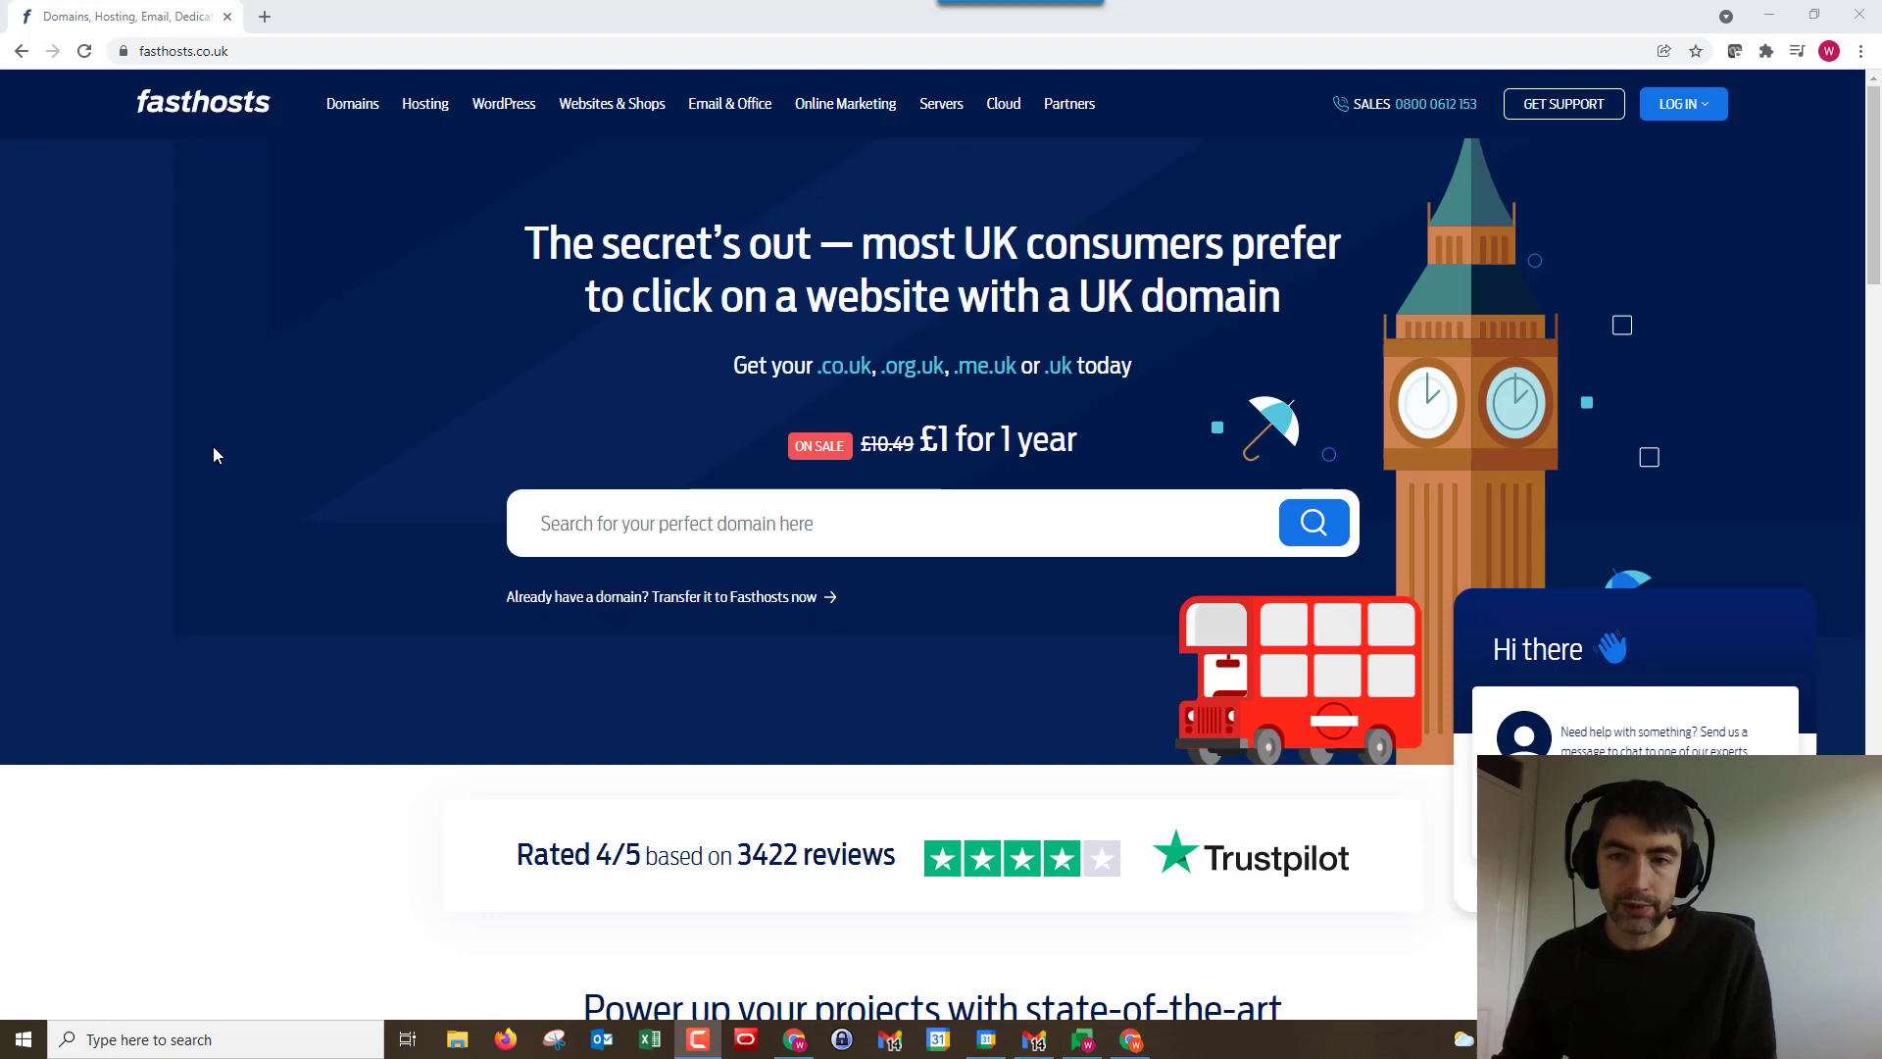
mouse_move(1211, 326)
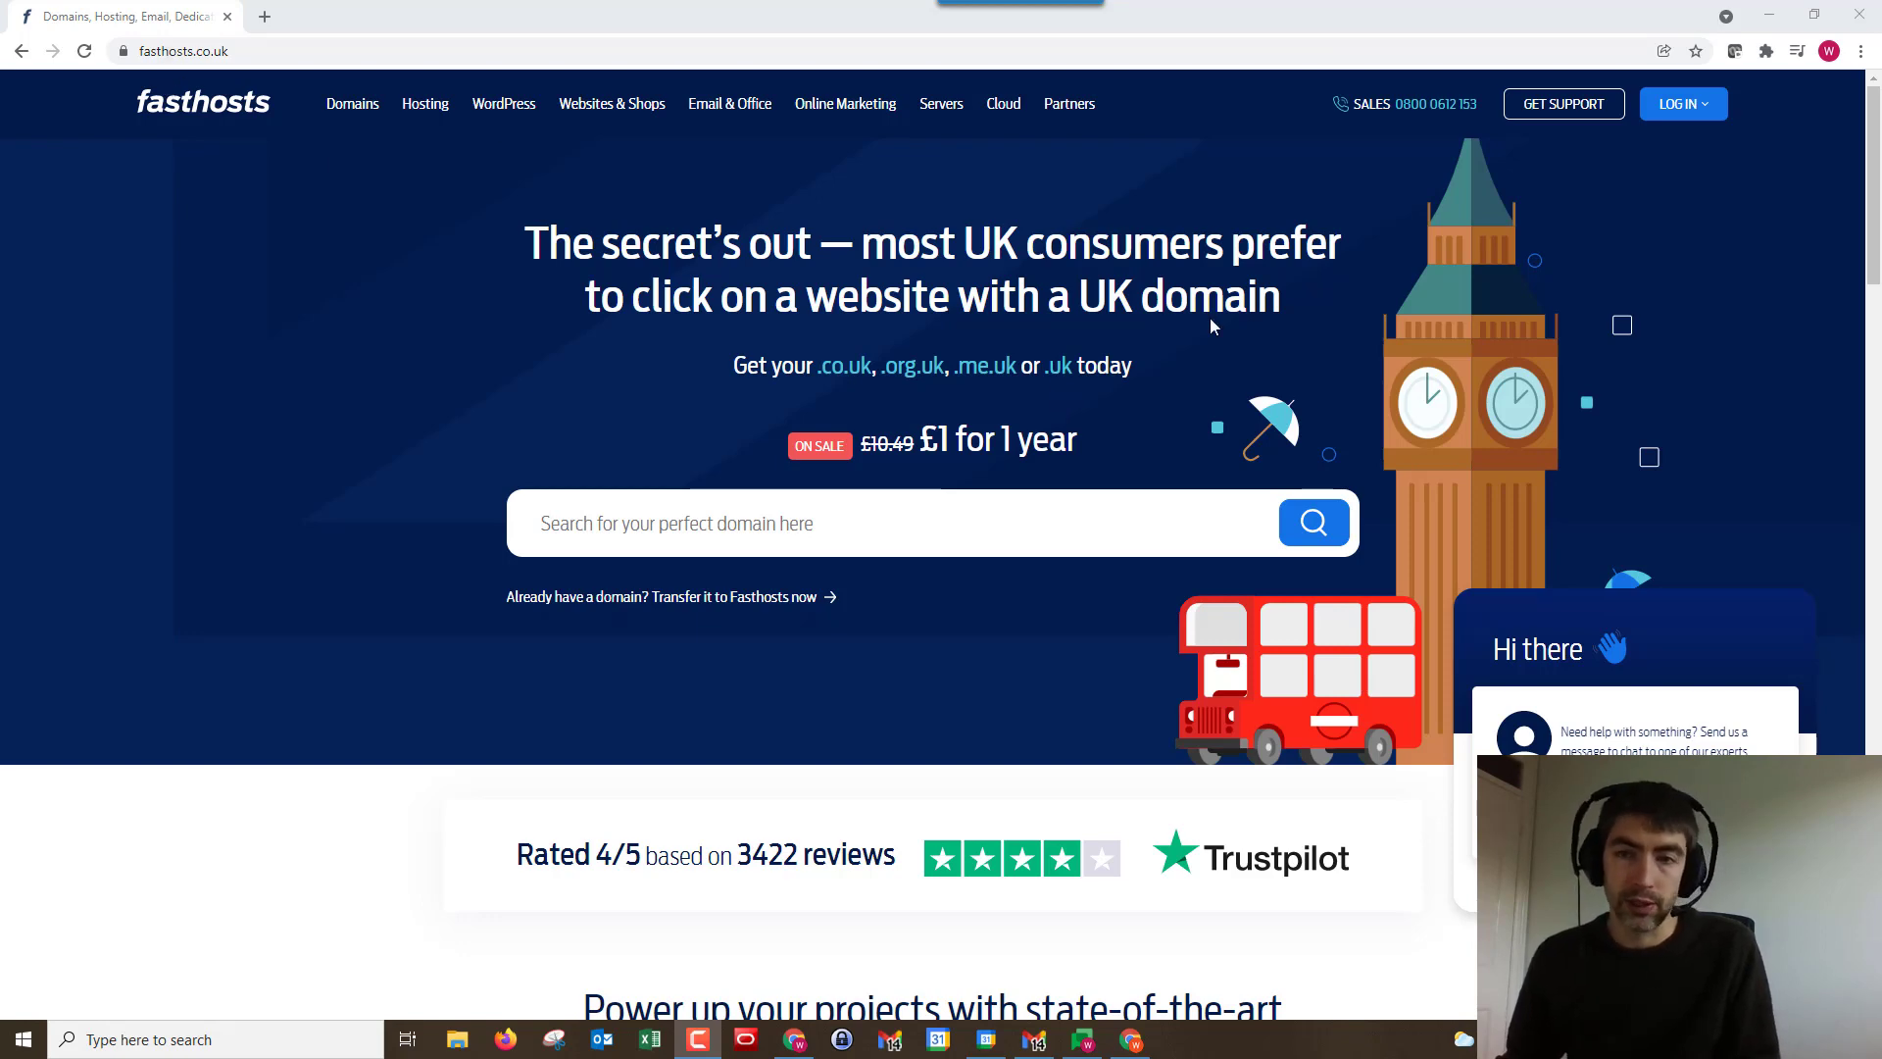
Step: Reach the Control Panel login page through the homepage LOG IN menu
click(1679, 103)
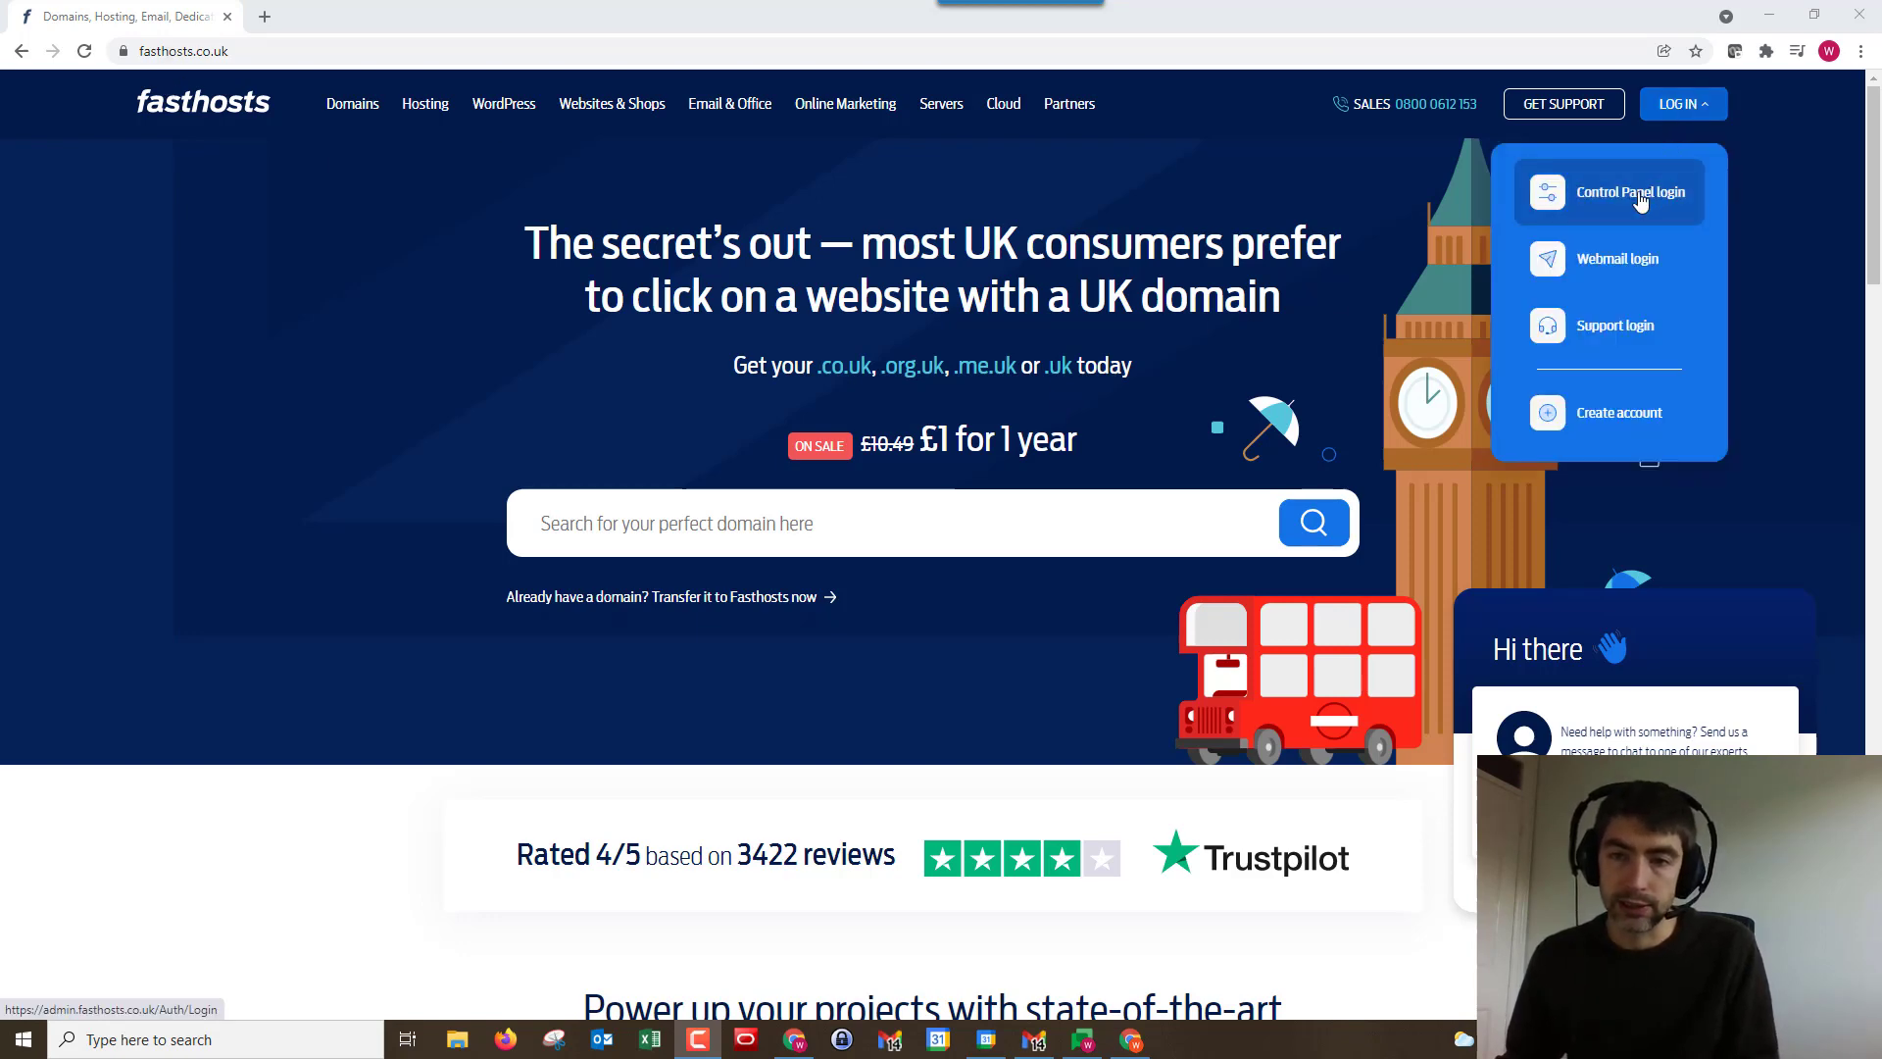
click(1618, 192)
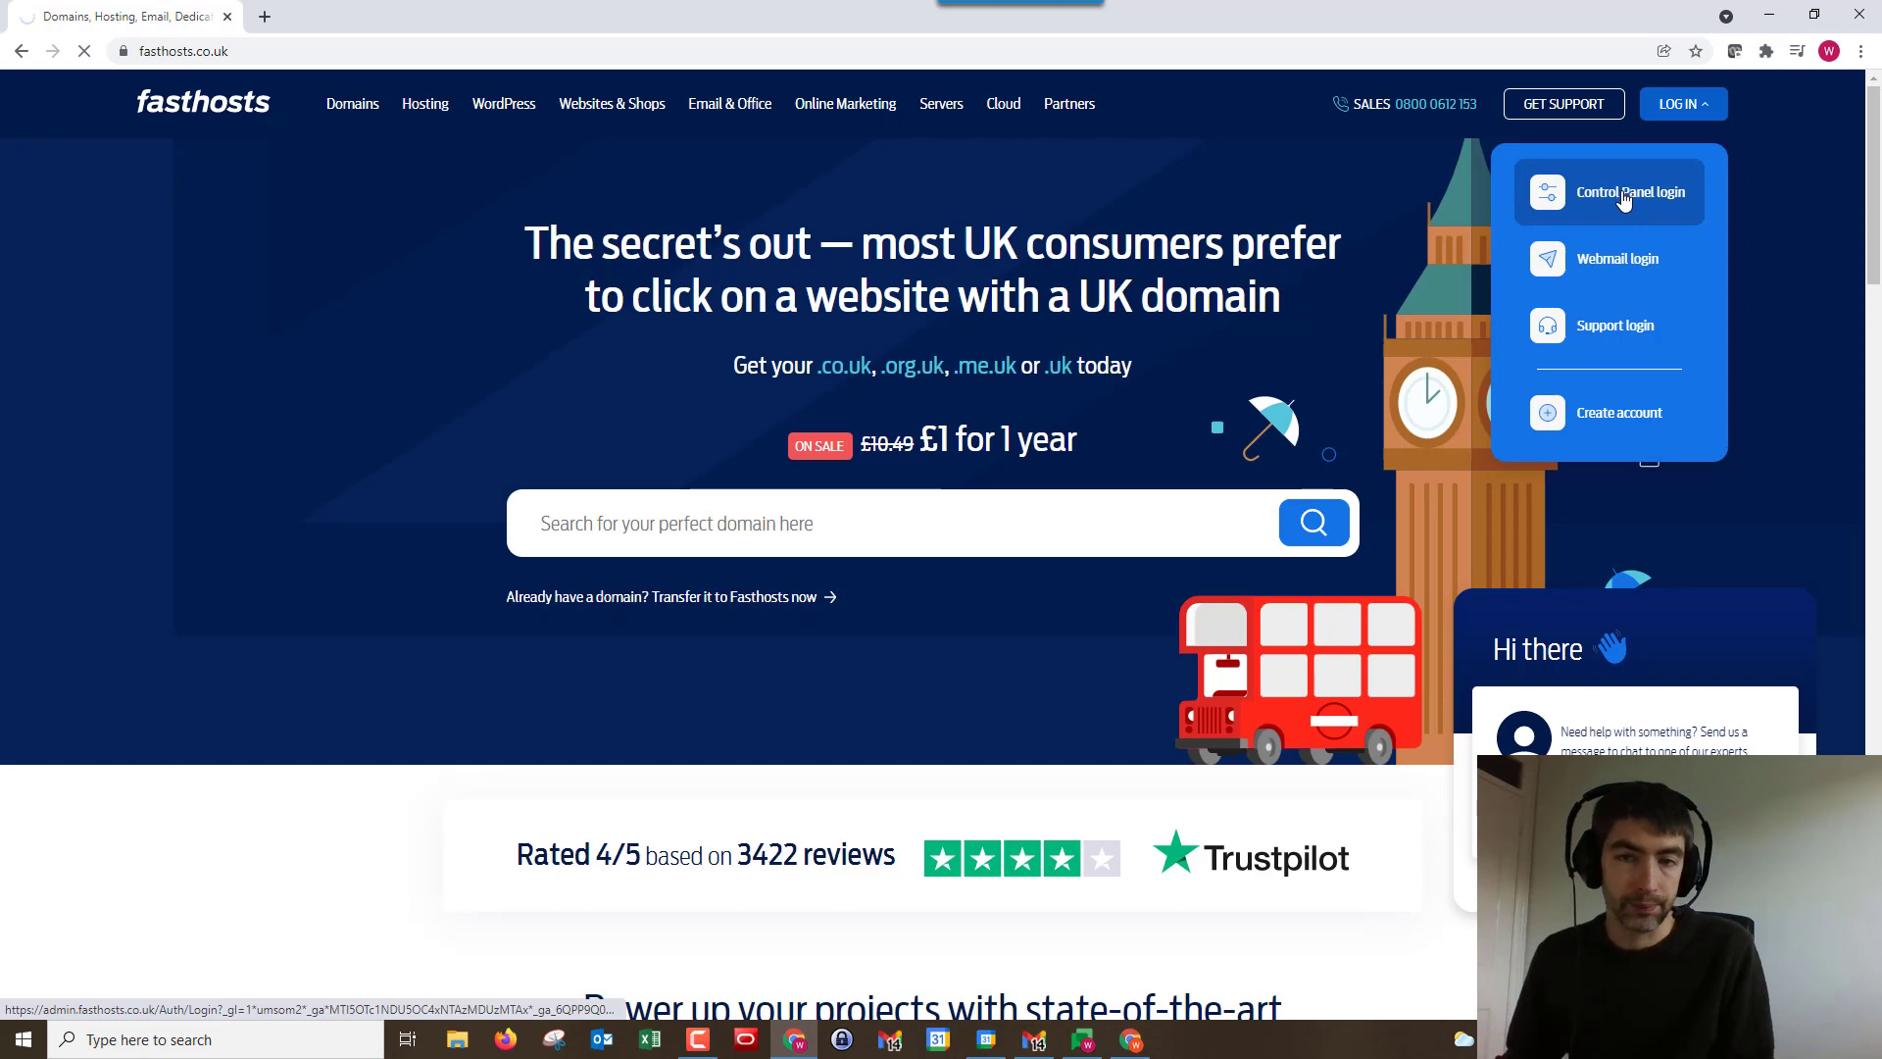
click(1616, 192)
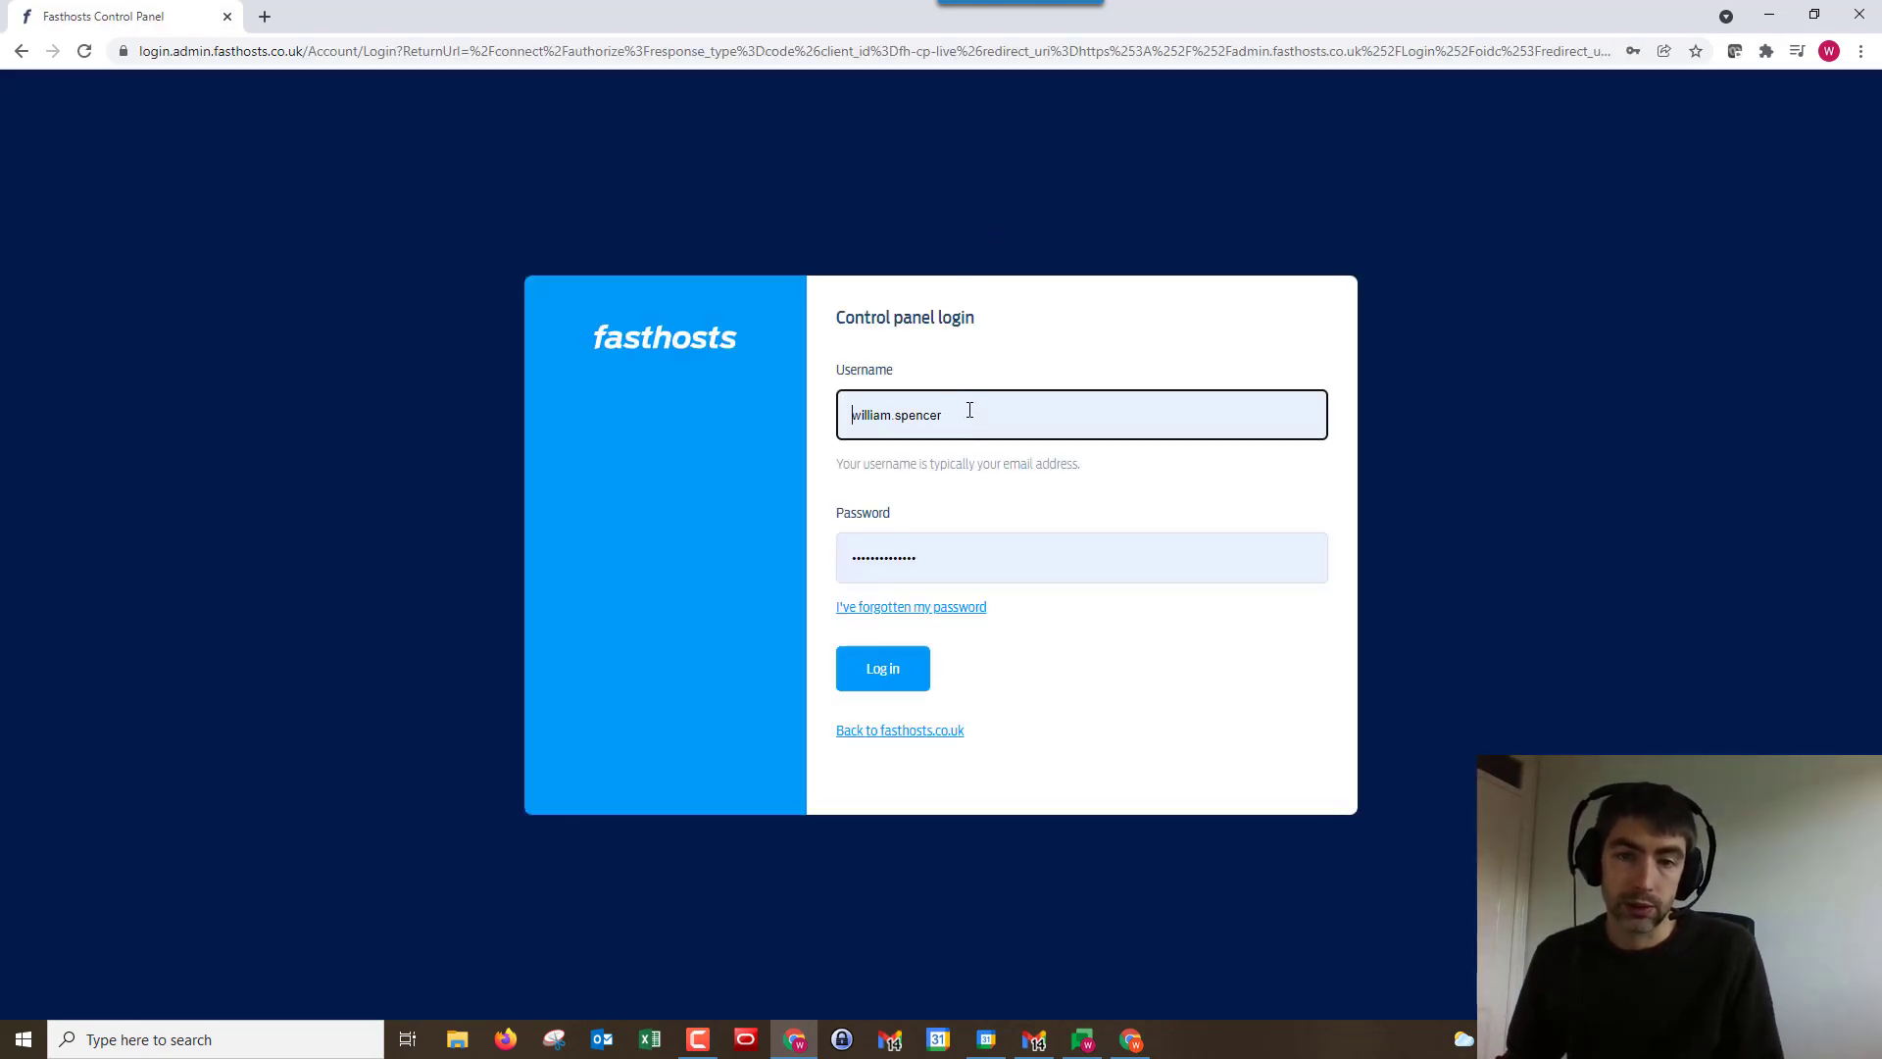
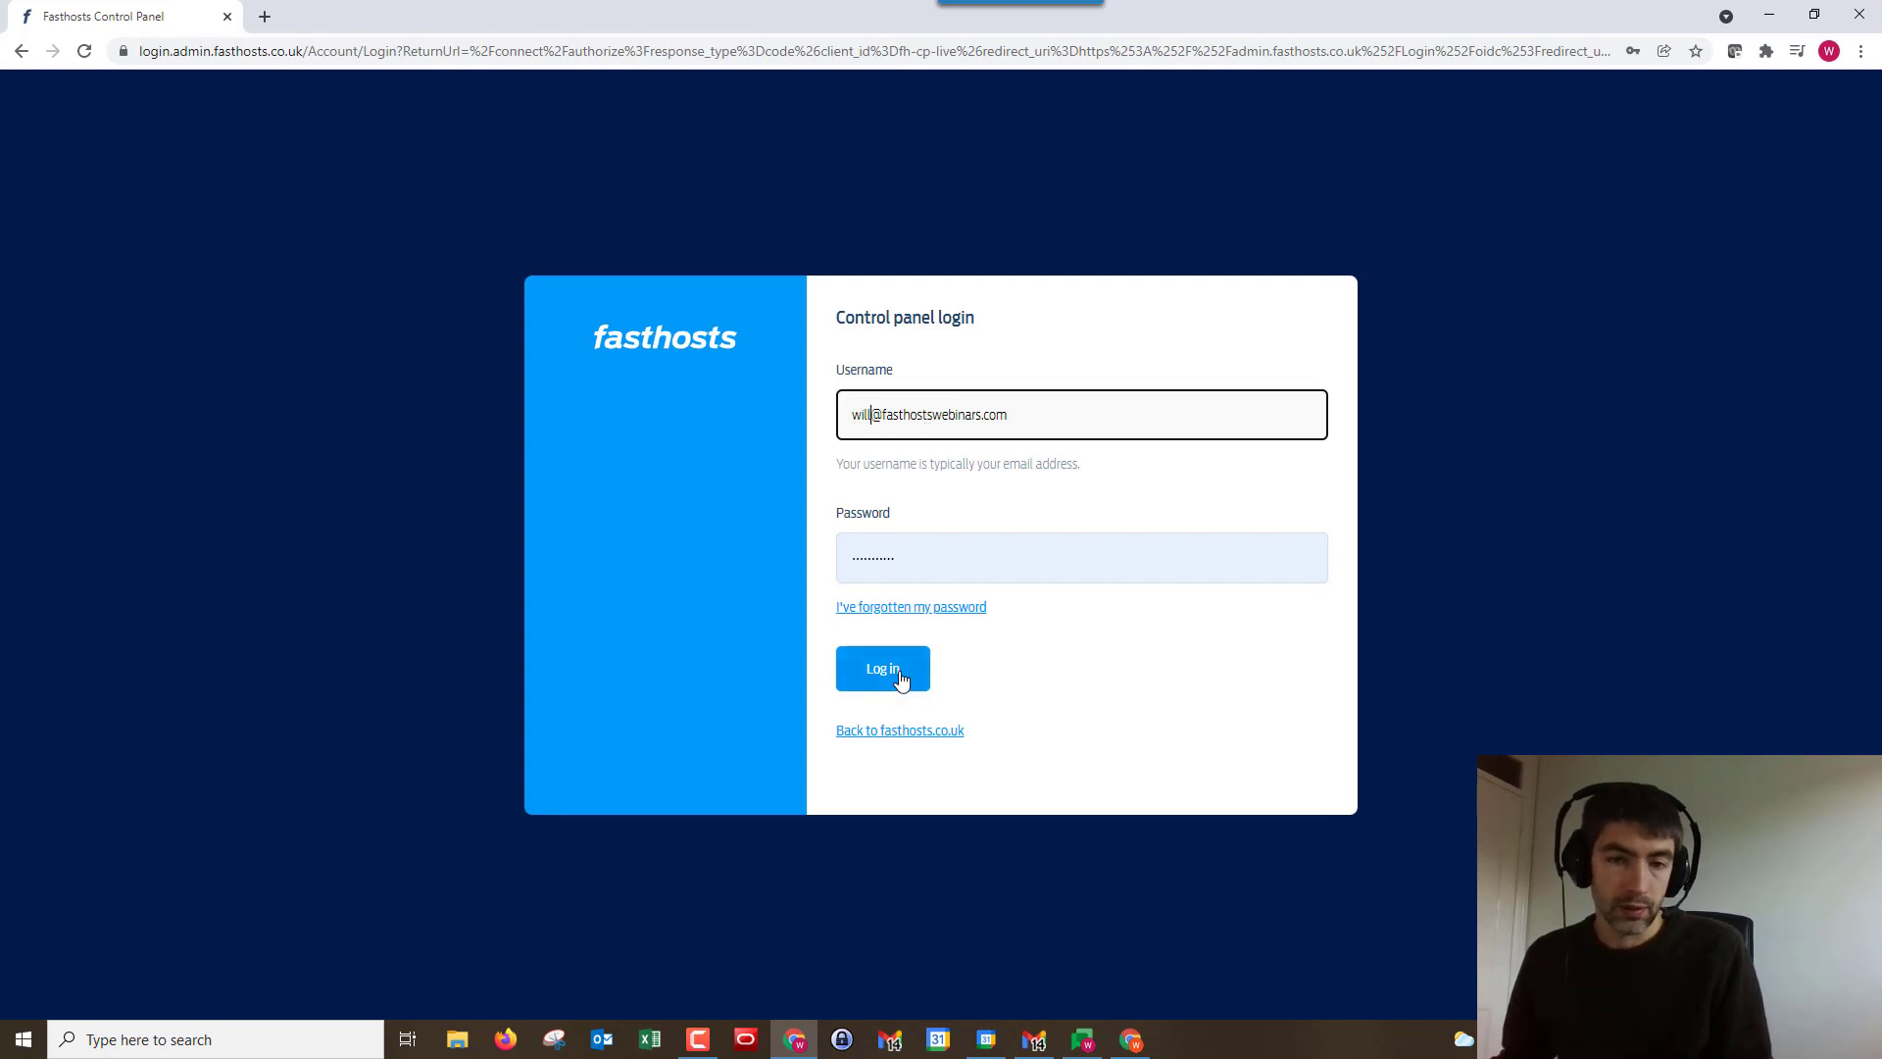
click(882, 669)
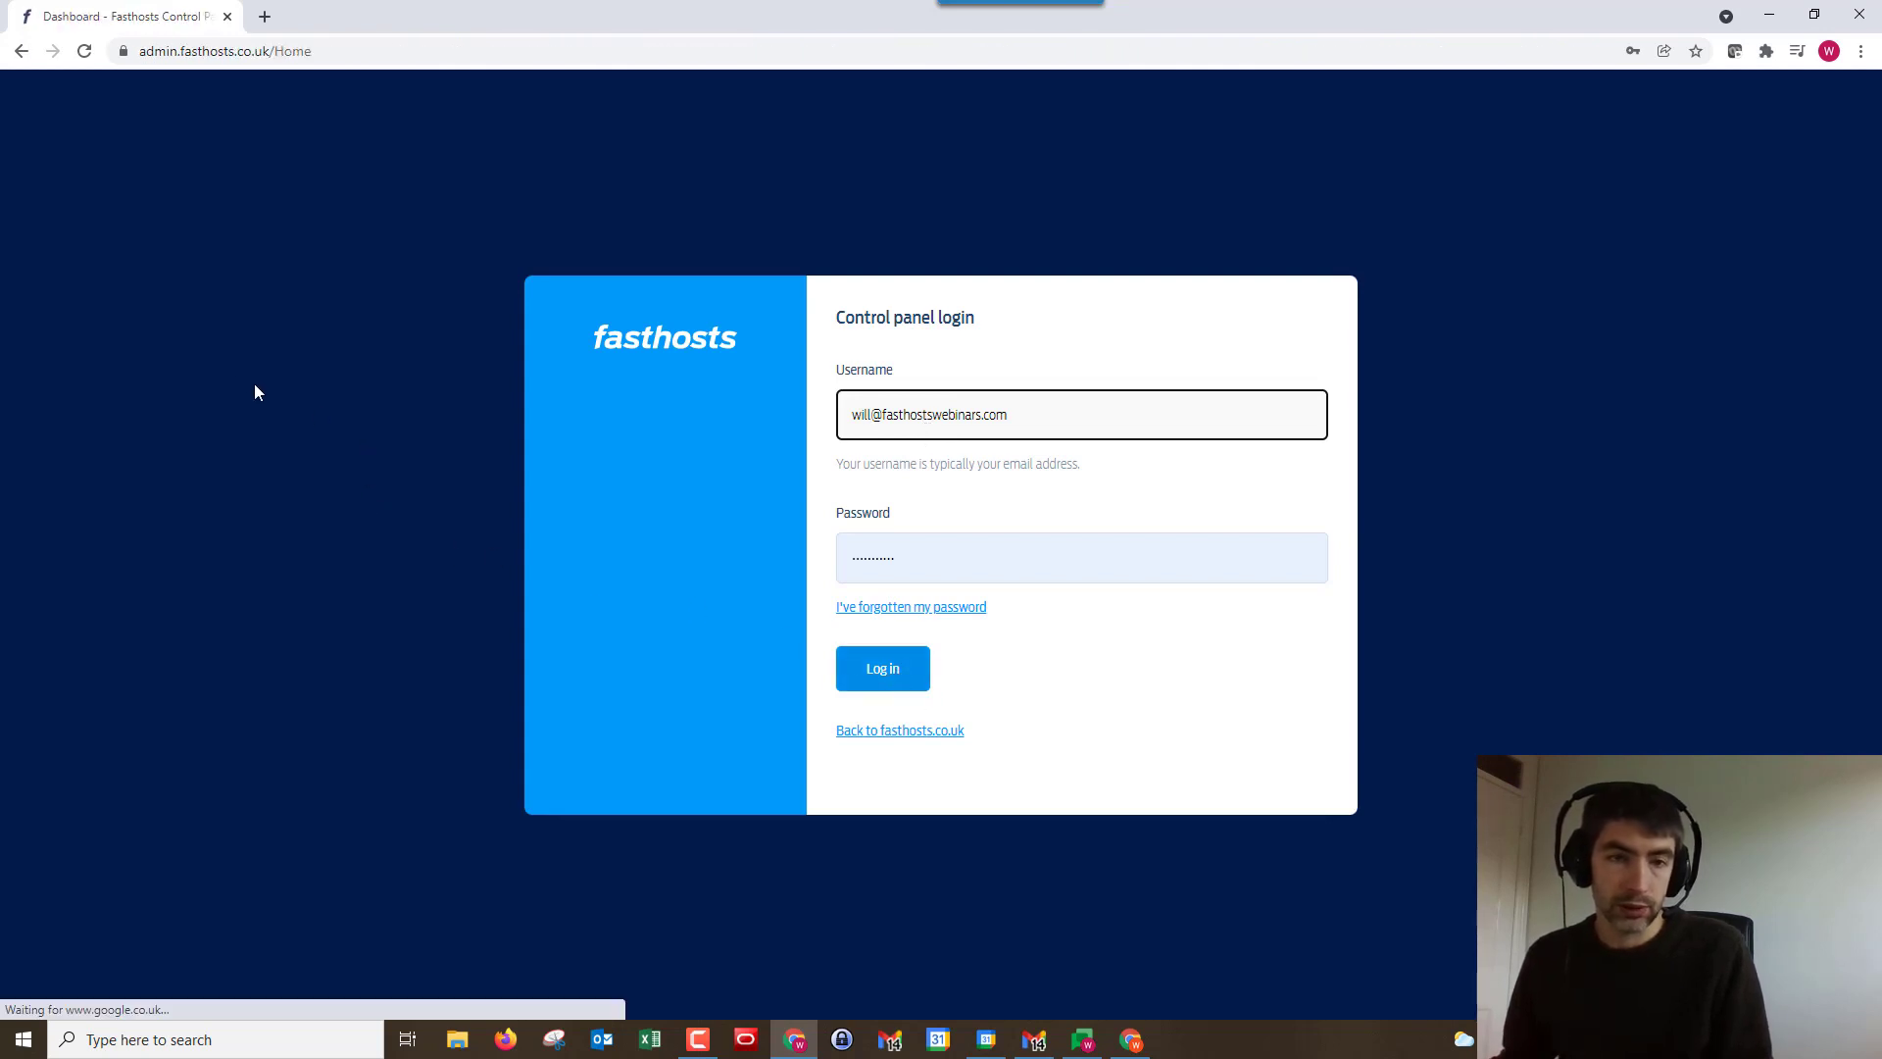
click(881, 668)
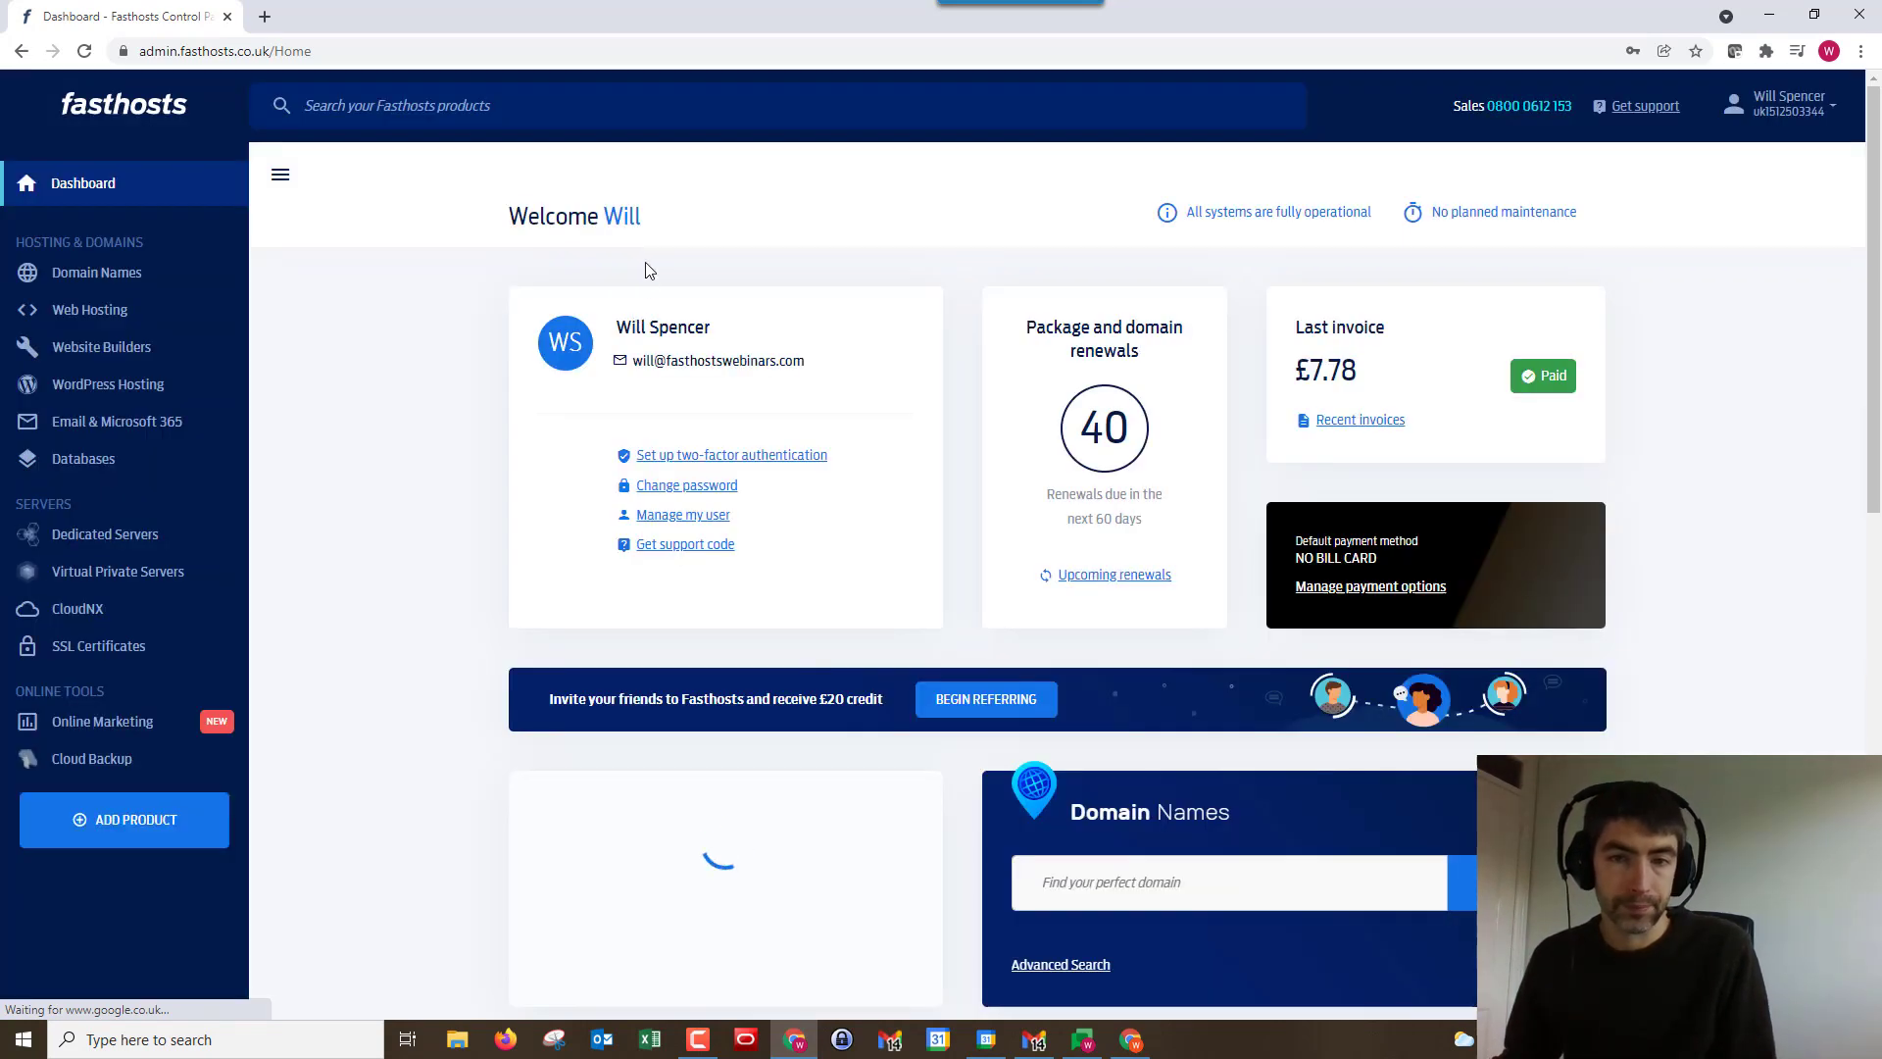
mouse_move(1643, 106)
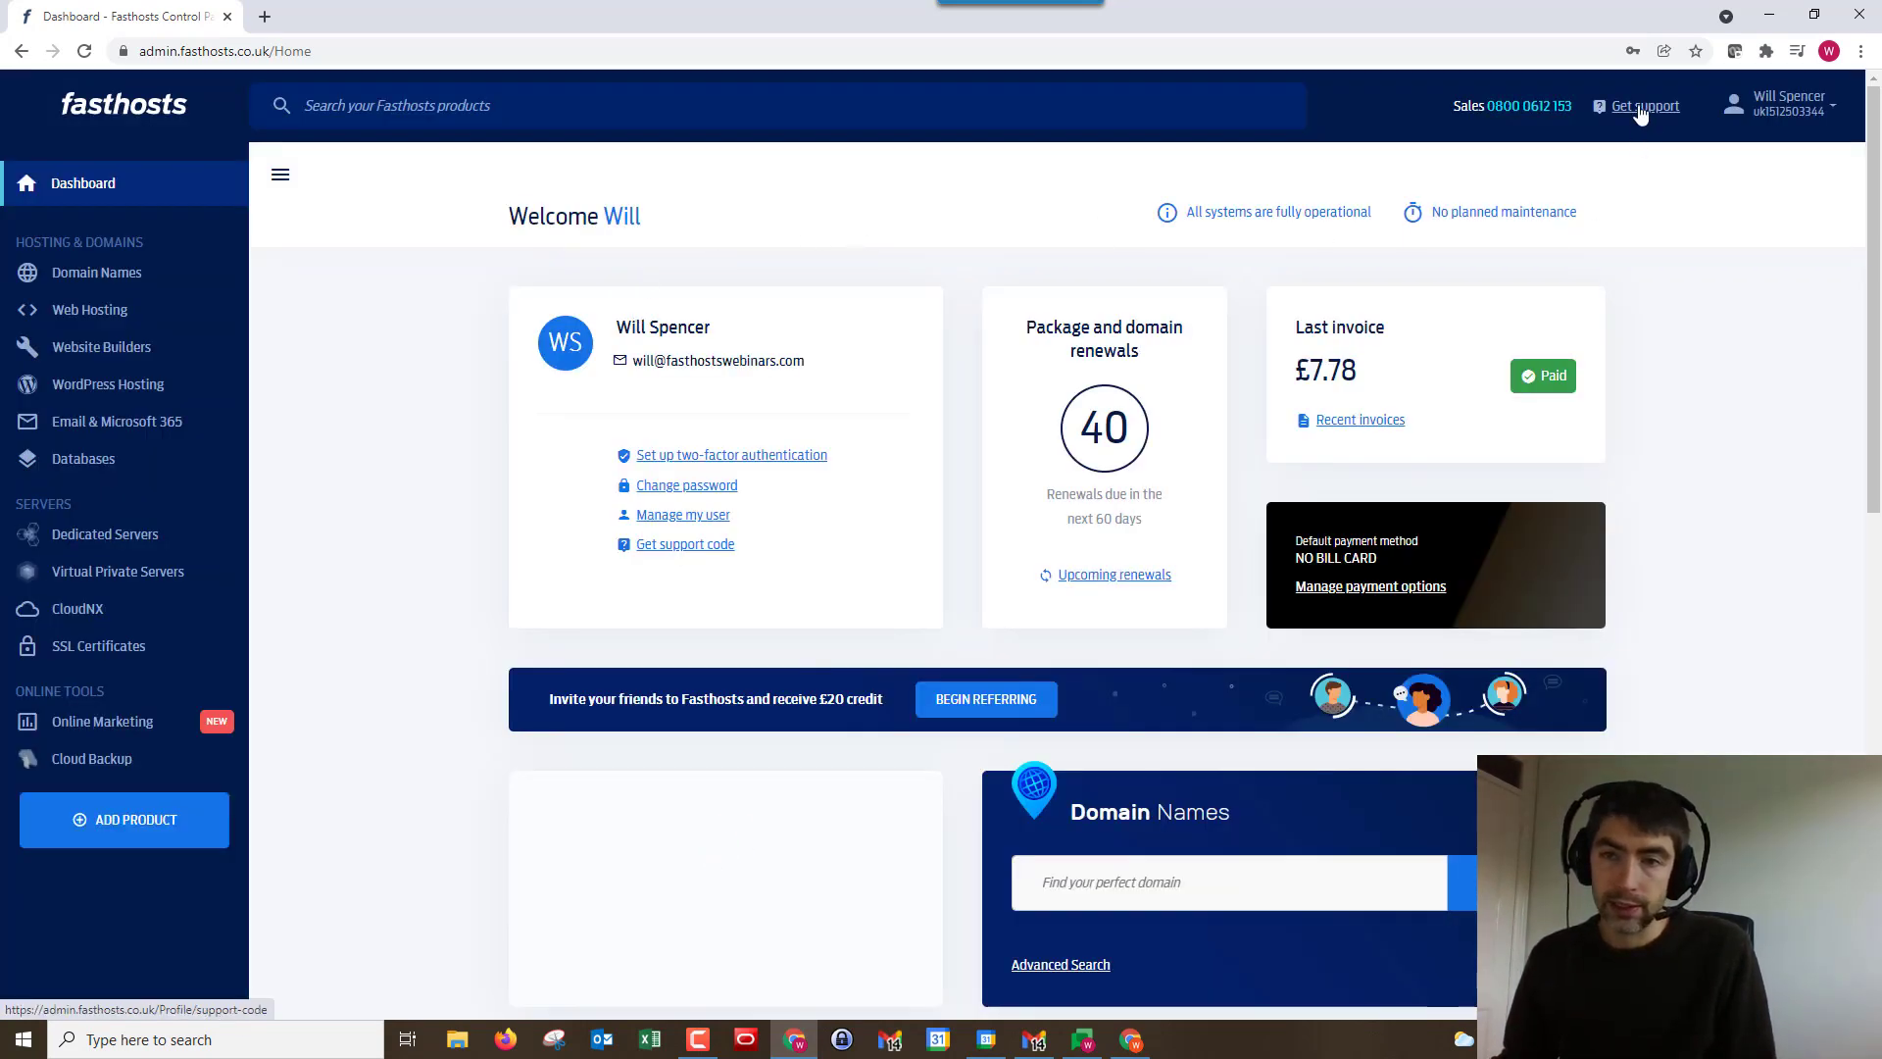
click(1643, 106)
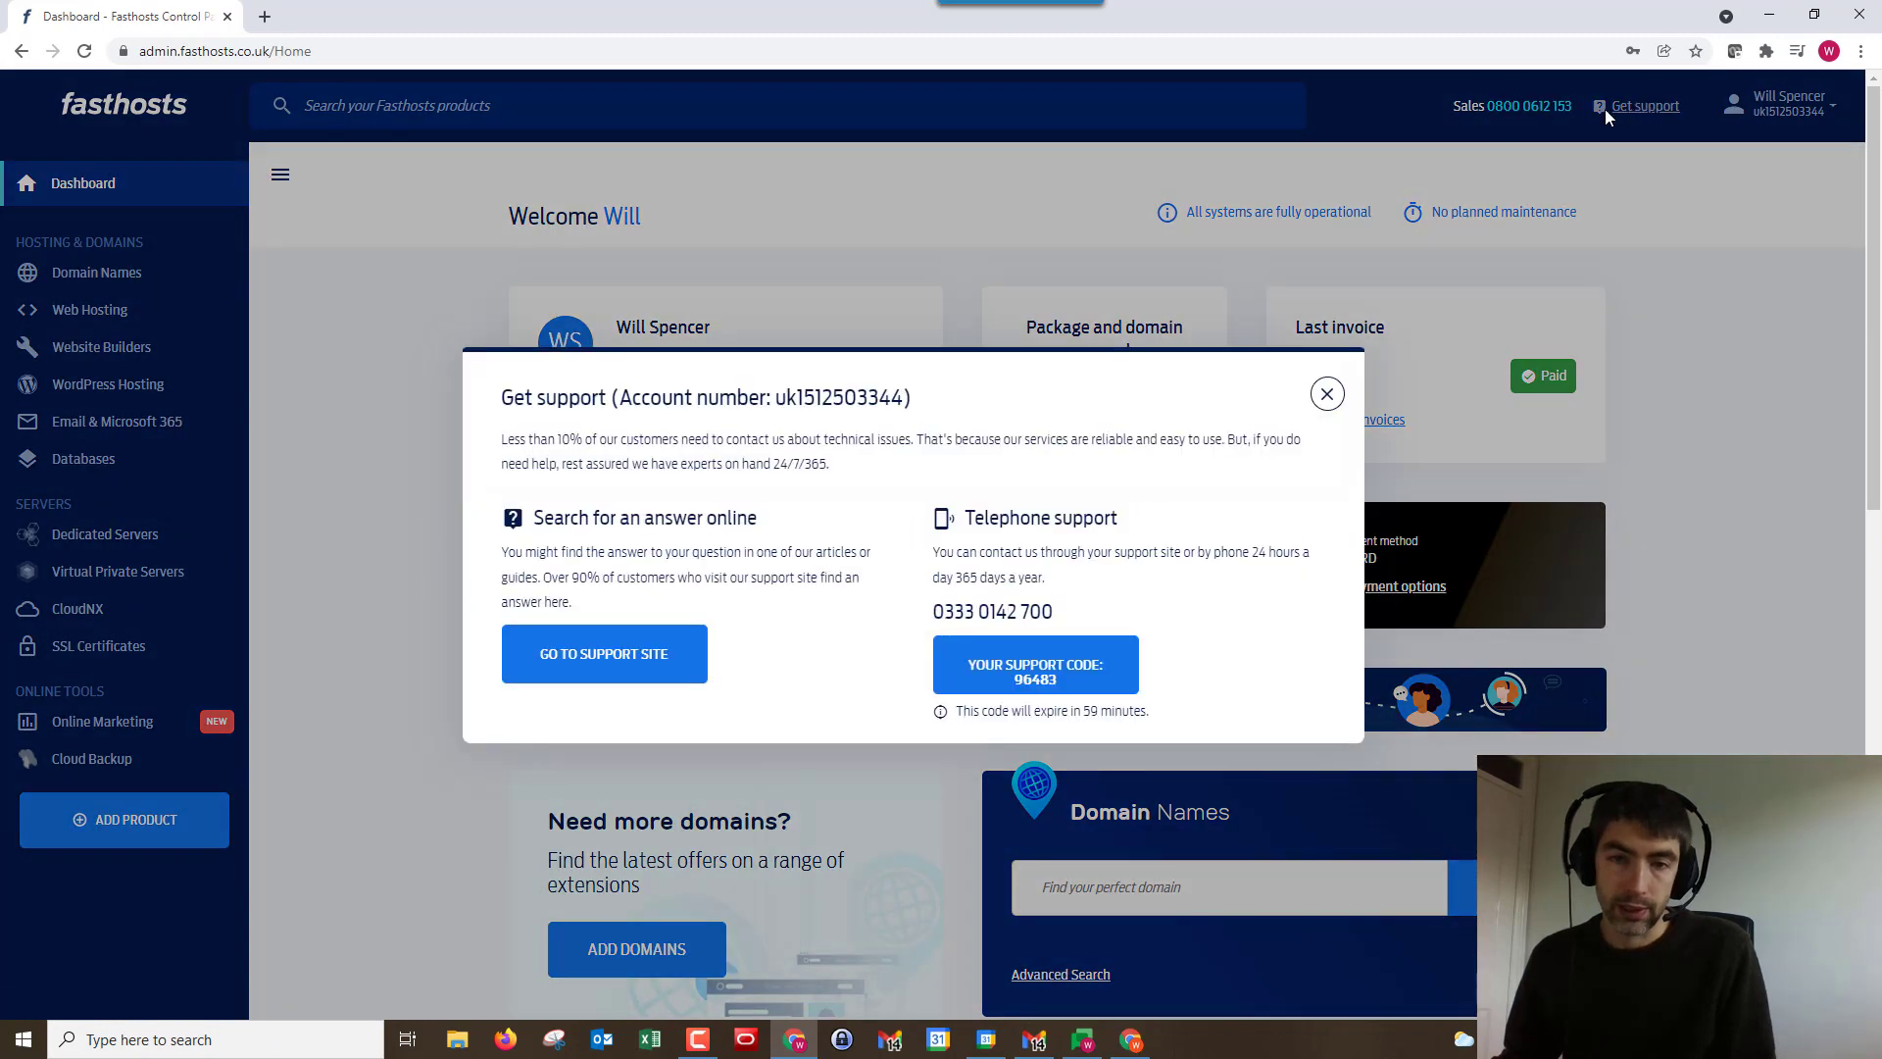